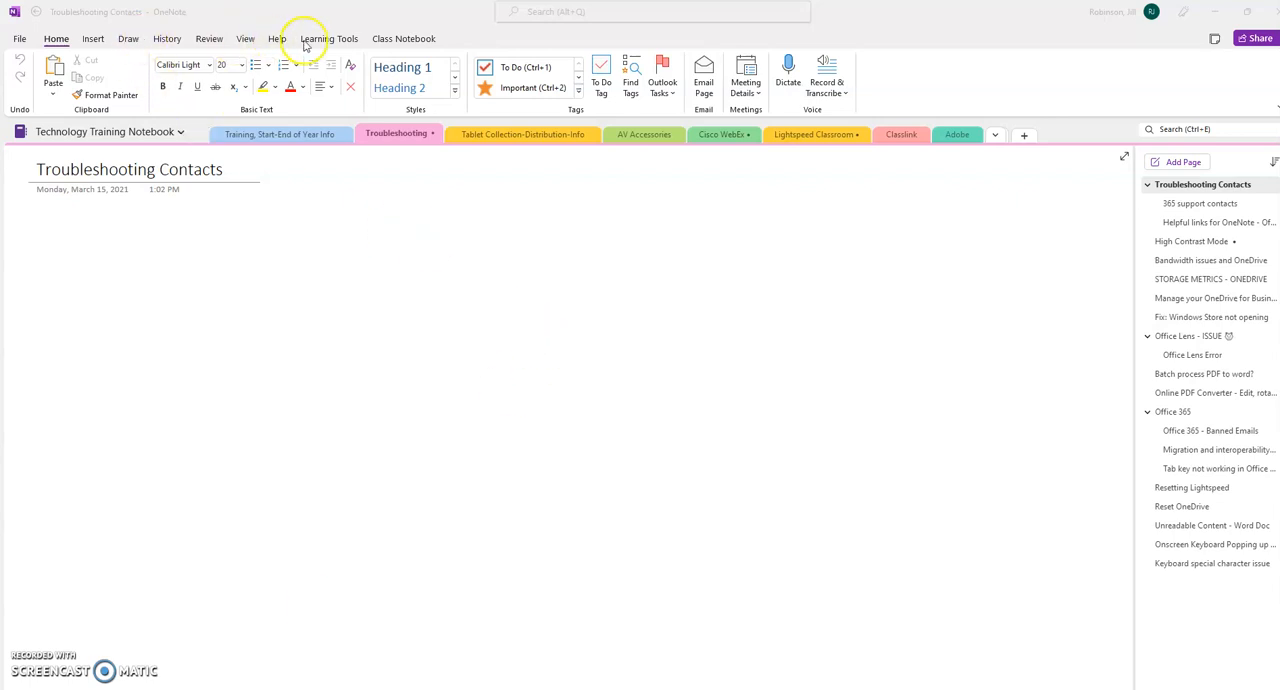
mouse_move(956, 102)
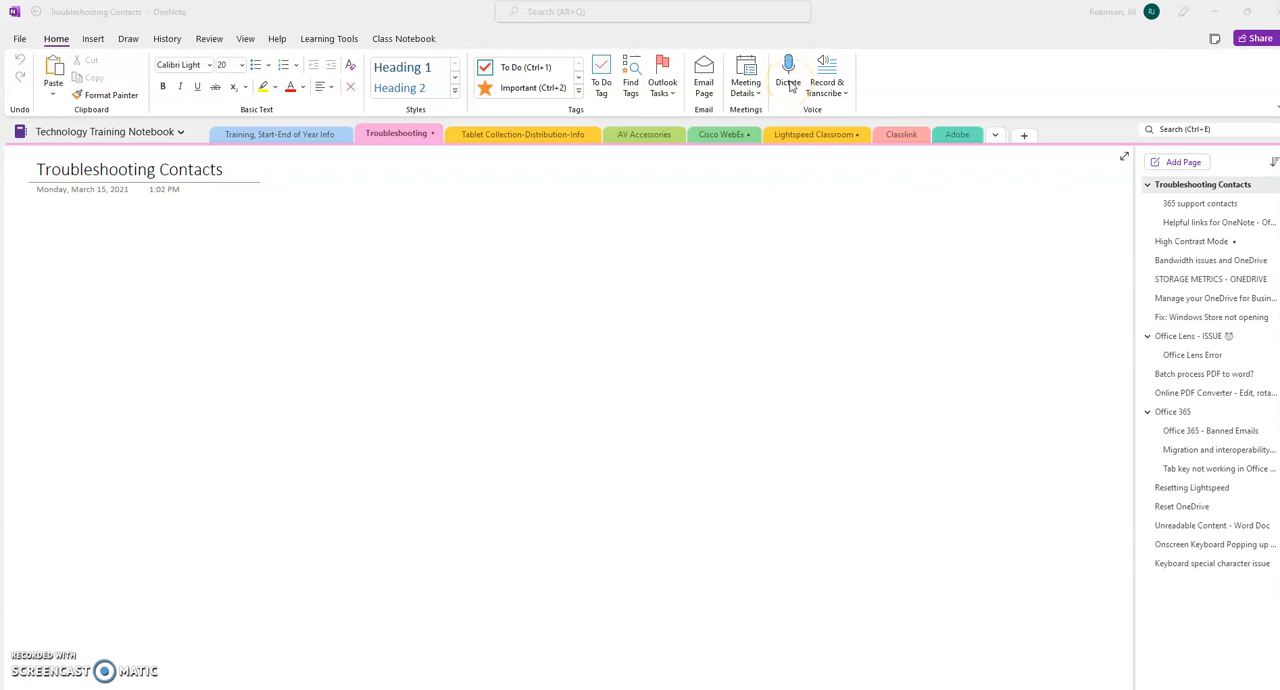
mouse_move(10, 72)
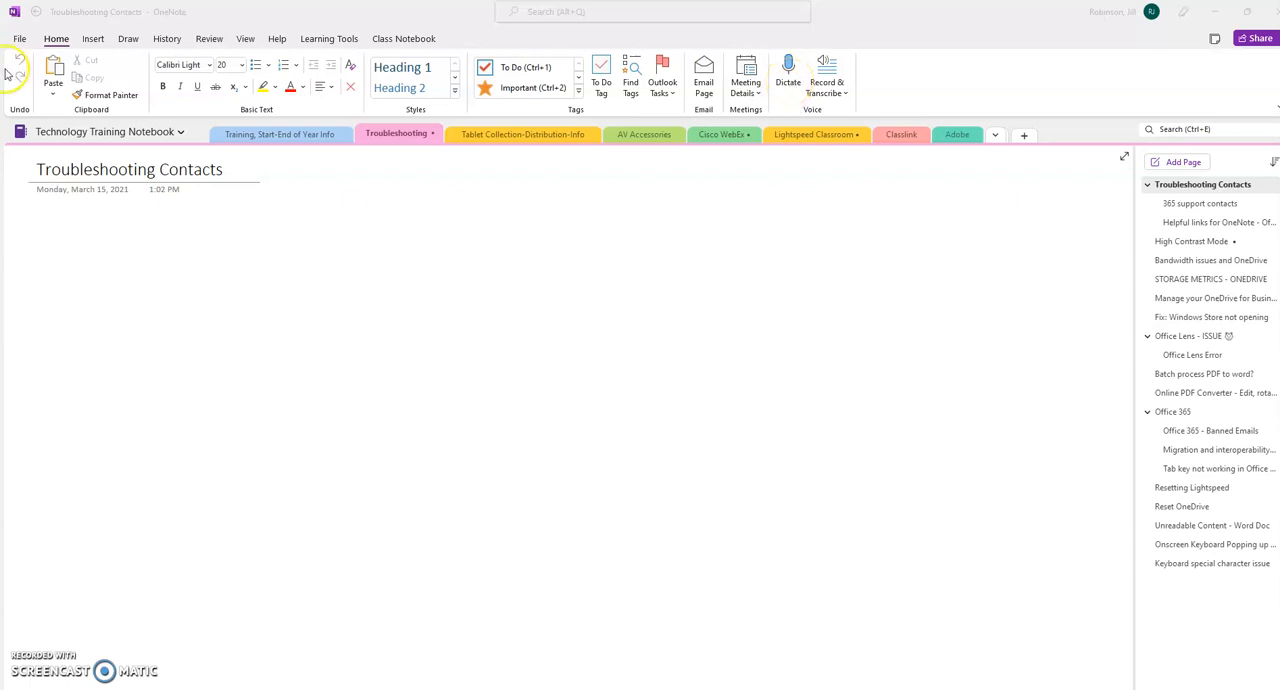
Open the OneNote Options dialog from the File menu.
left_click(18, 38)
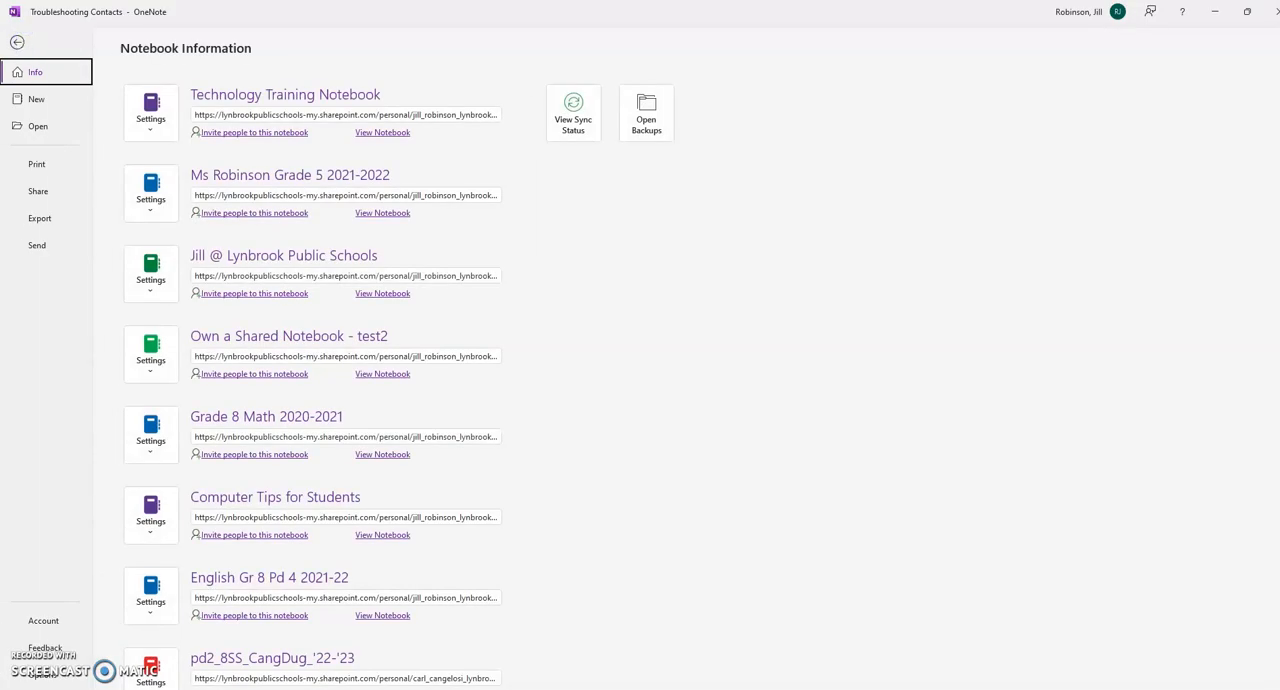
left_click(16, 42)
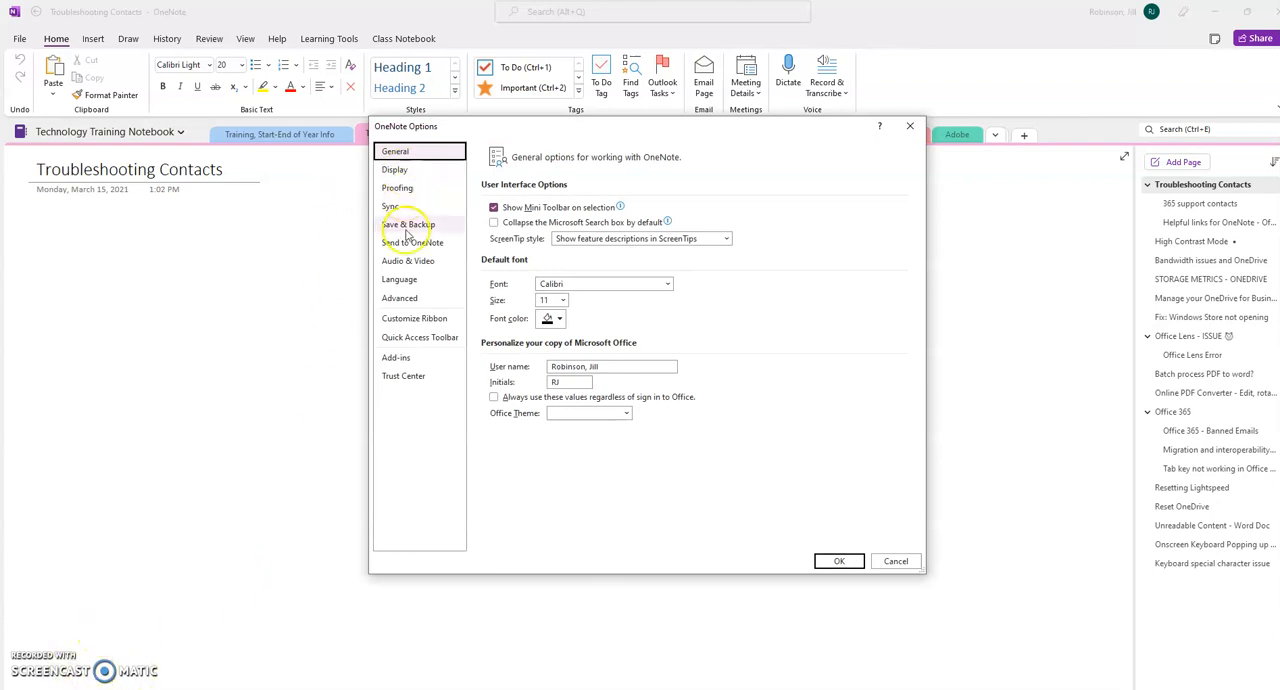
Show Customize Ribbon with 'Choose commands from' set to All Commands.
left_click(414, 318)
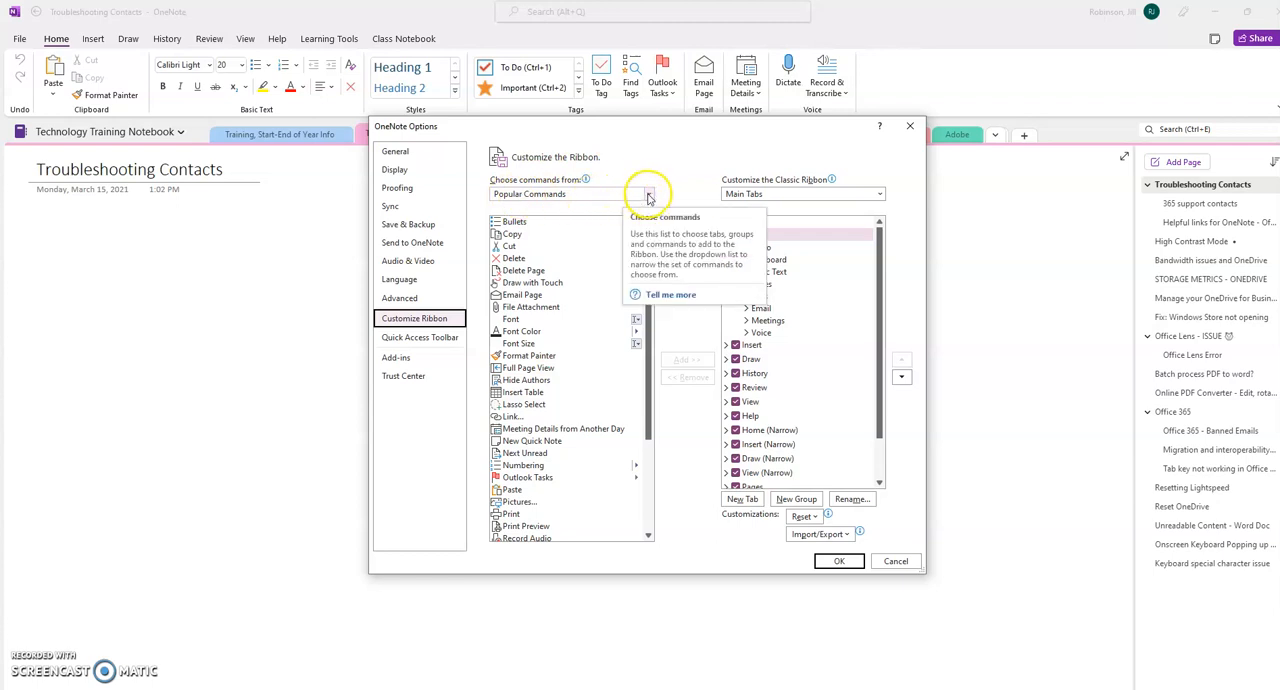
left_click(648, 194)
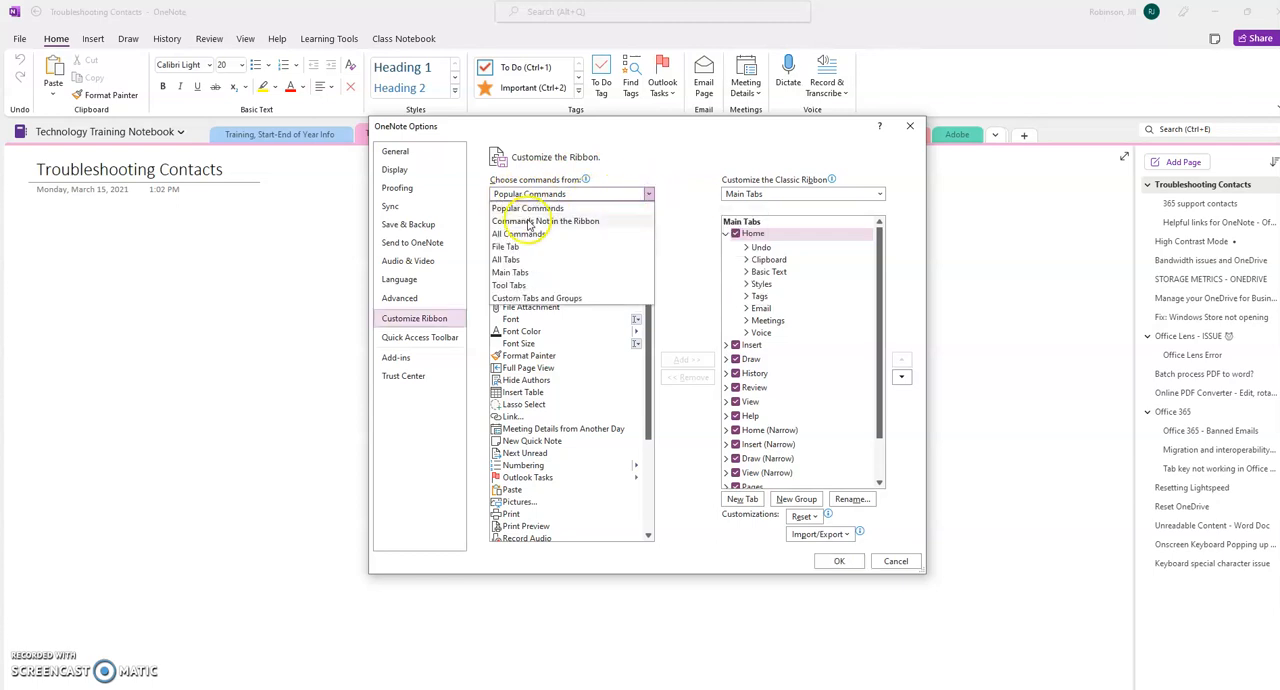
left_click(508, 232)
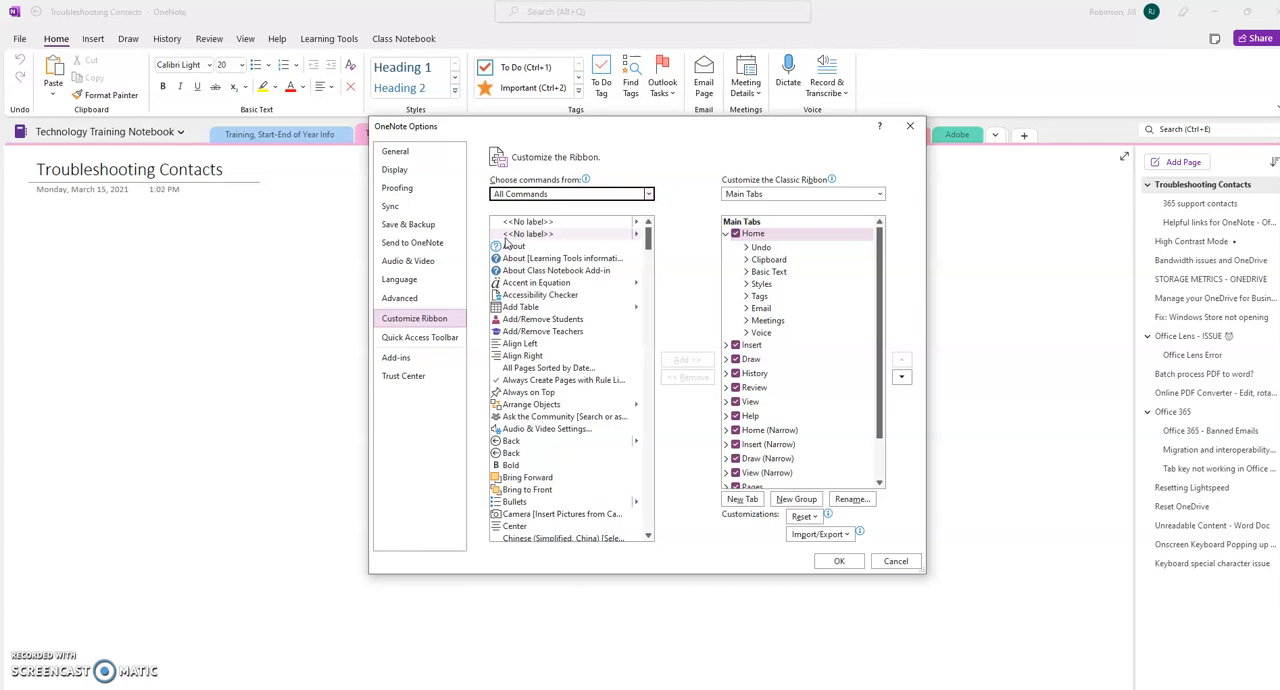
scroll("down", 3)
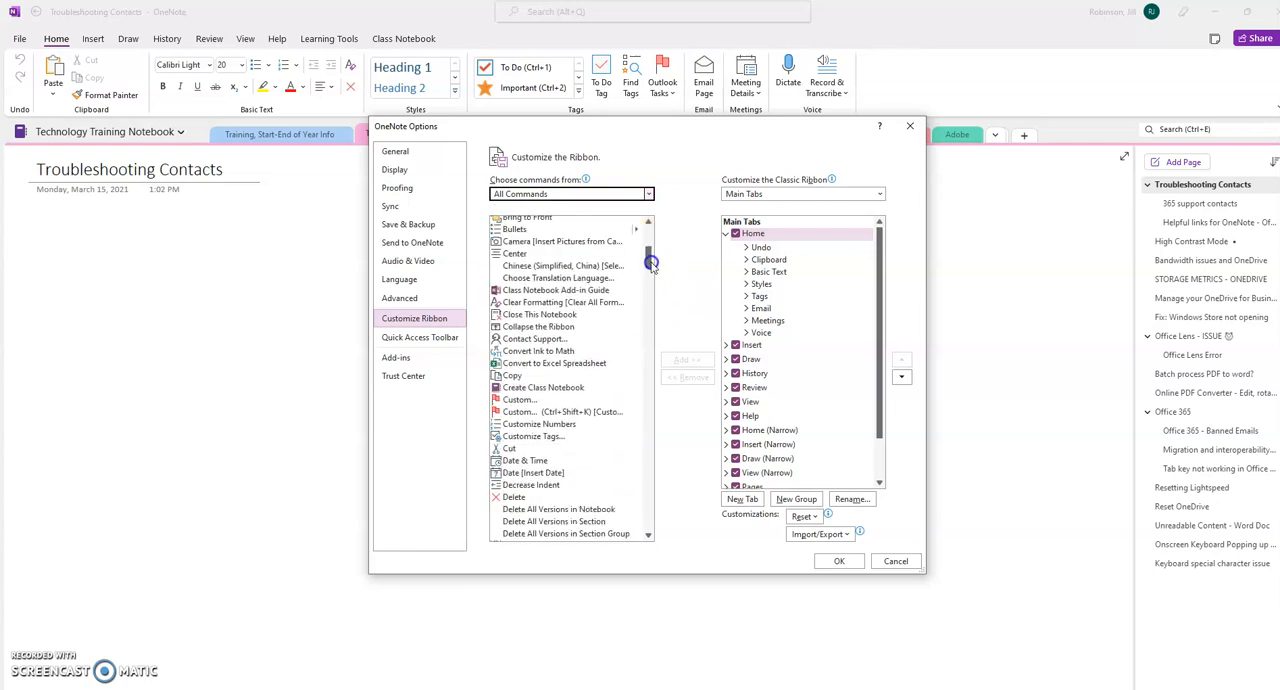
scroll("down", 3)
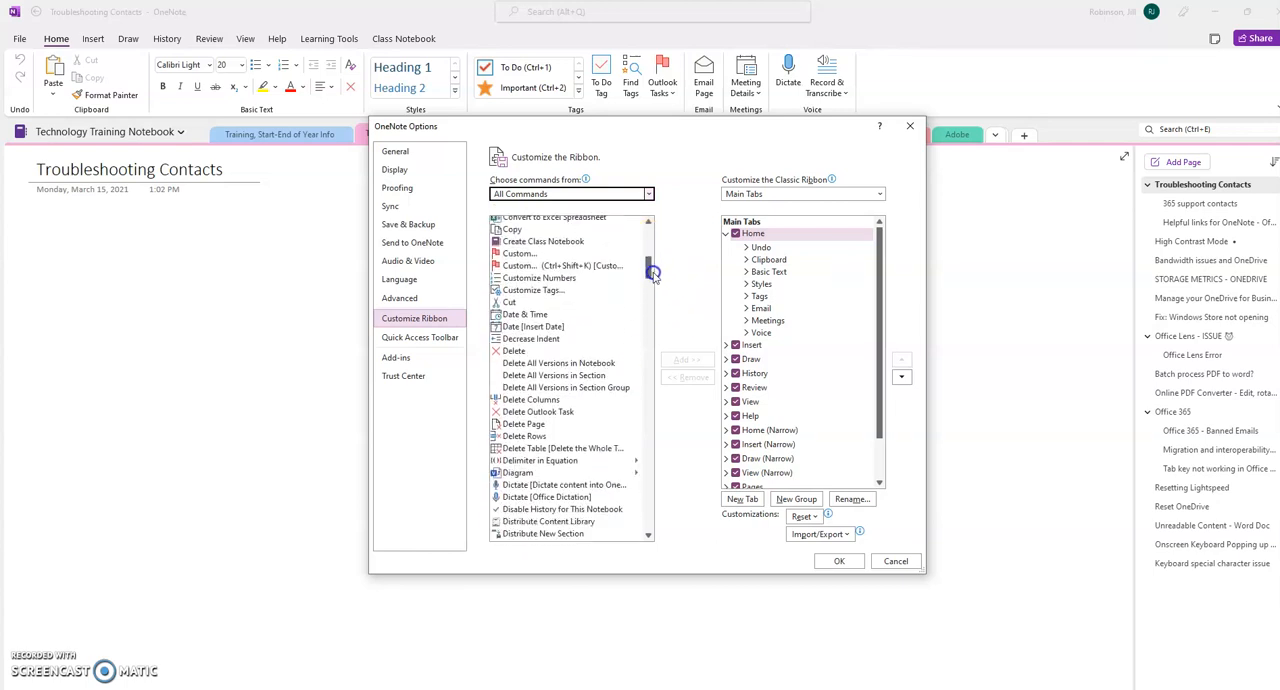
scroll("down", 3)
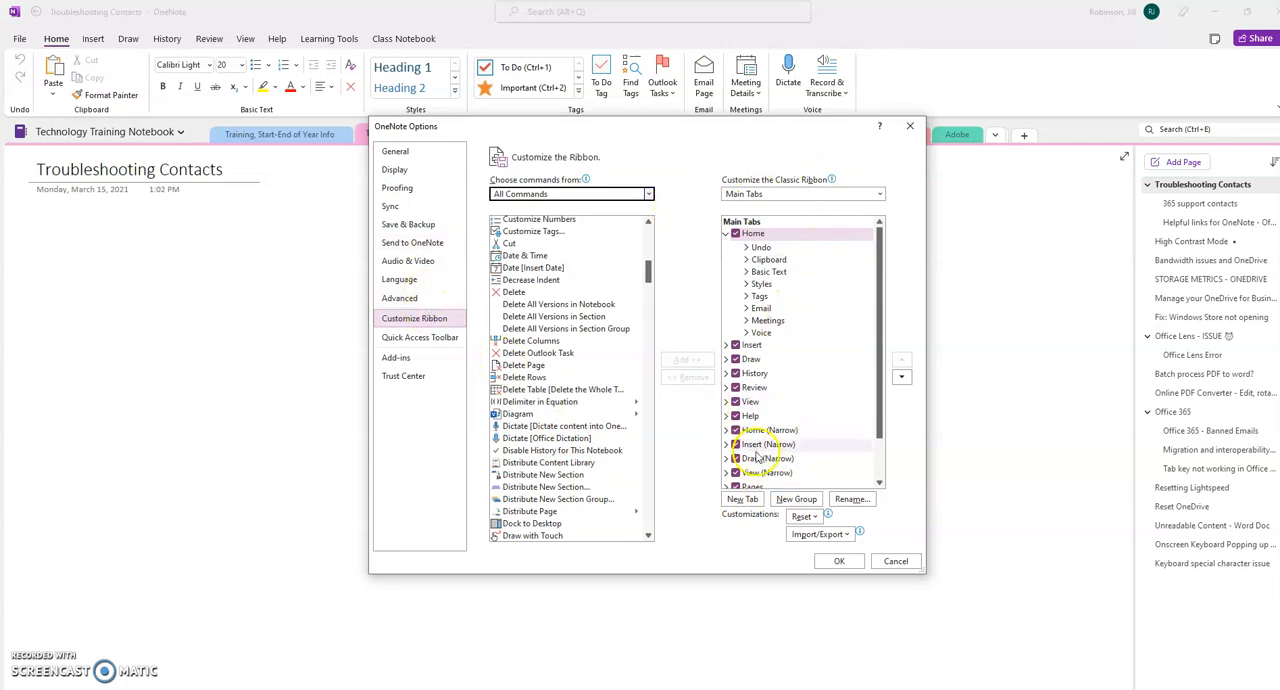
mouse_move(716, 478)
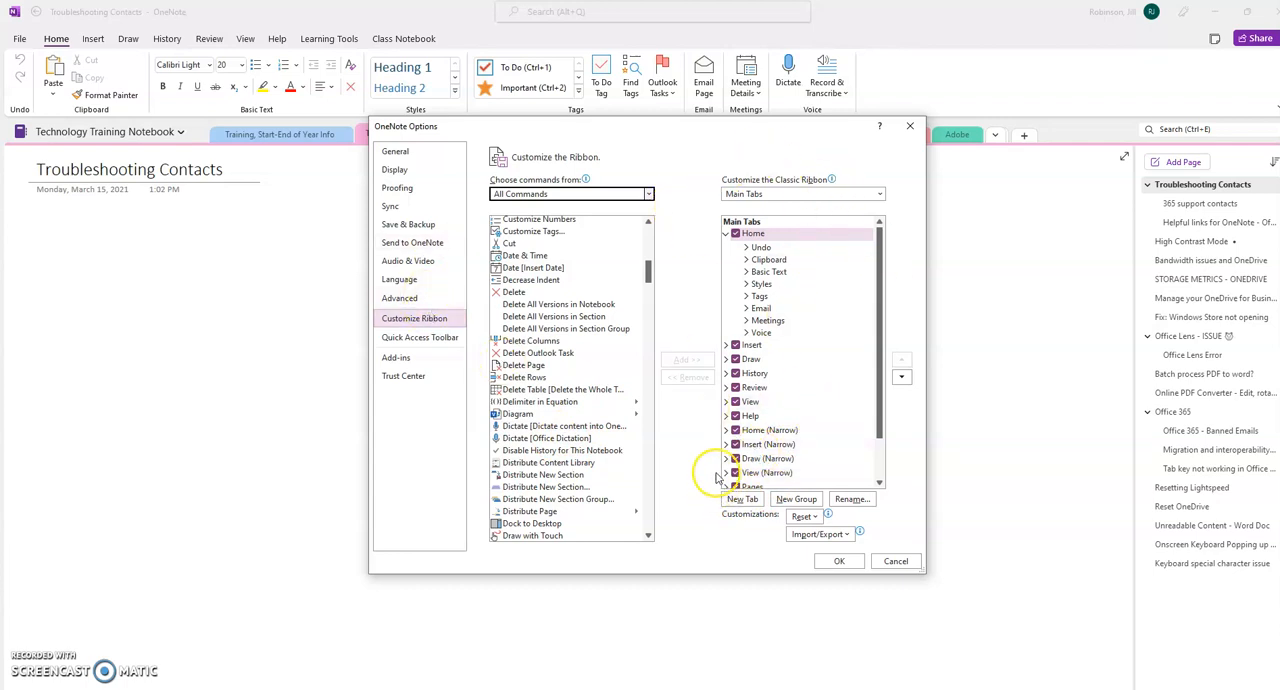
mouse_move(616, 468)
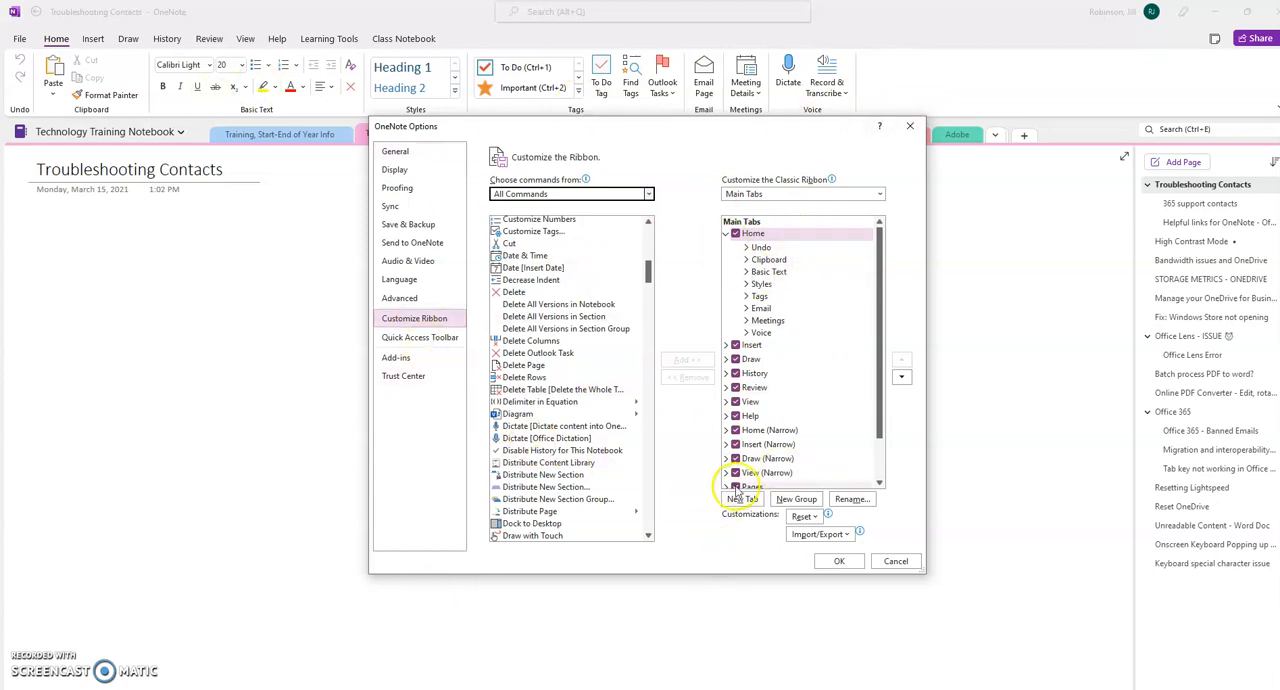
Create a new custom group under the Home tab and name it 'Test Group'.
left_click(752, 232)
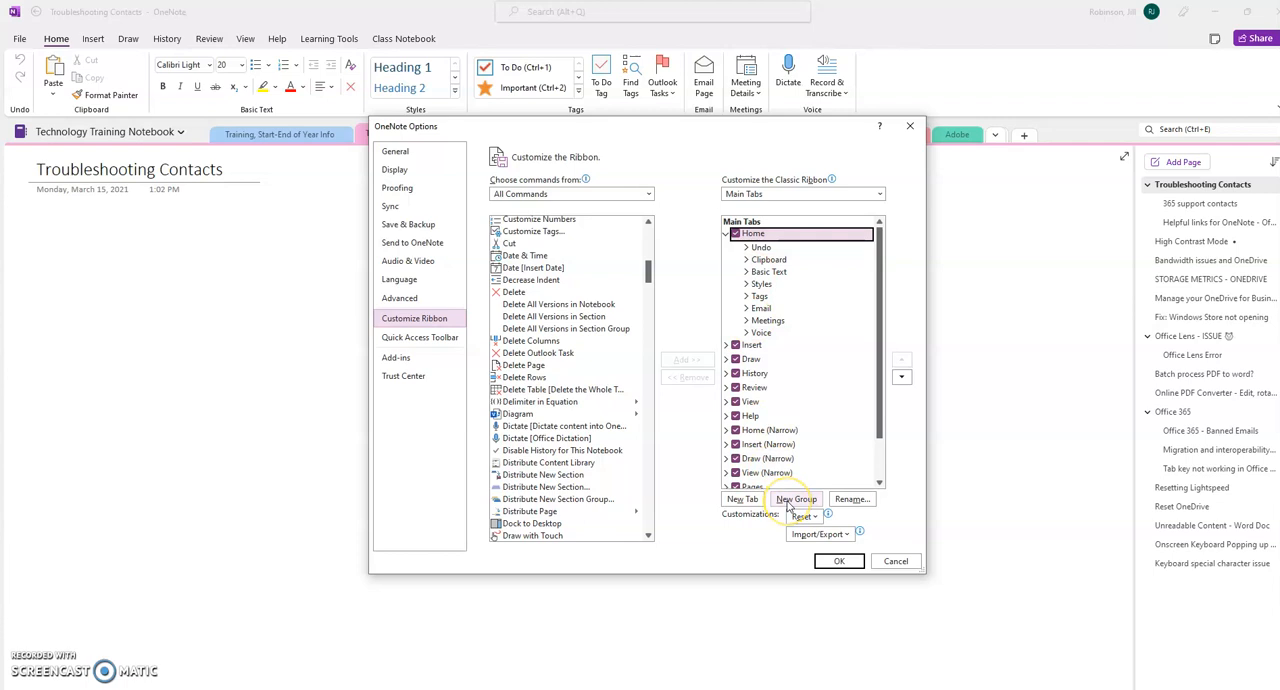
left_click(796, 498)
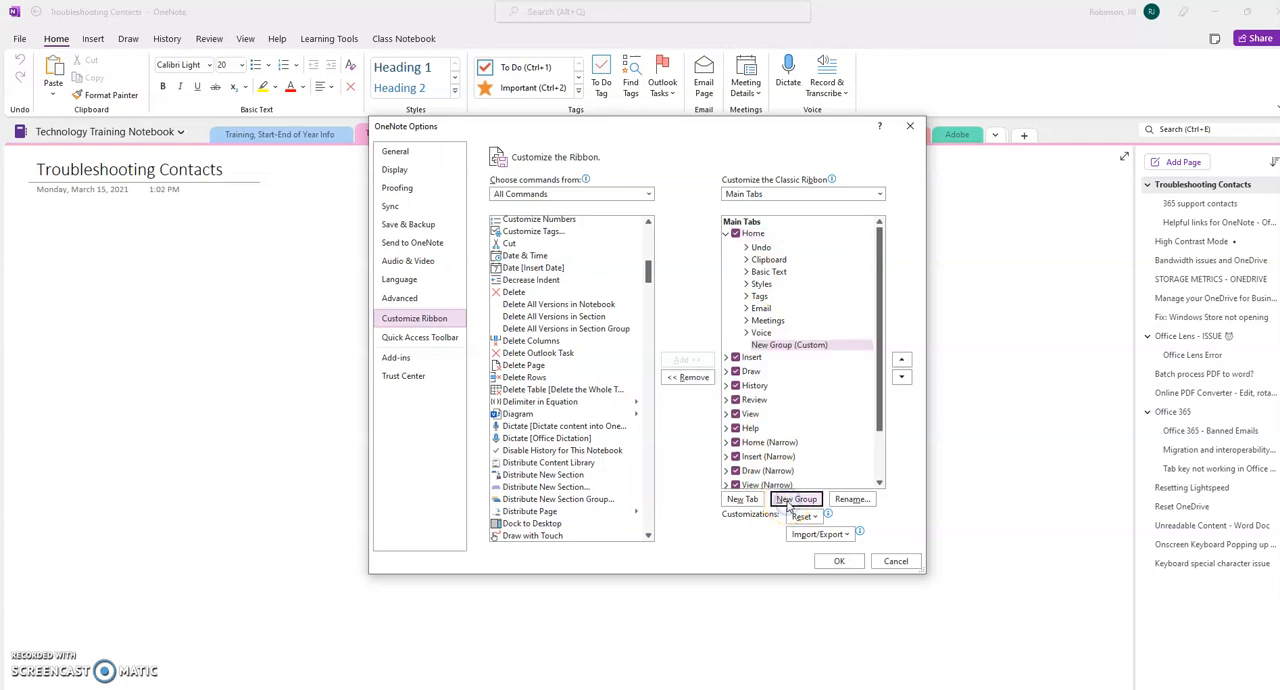
mouse_move(992, 484)
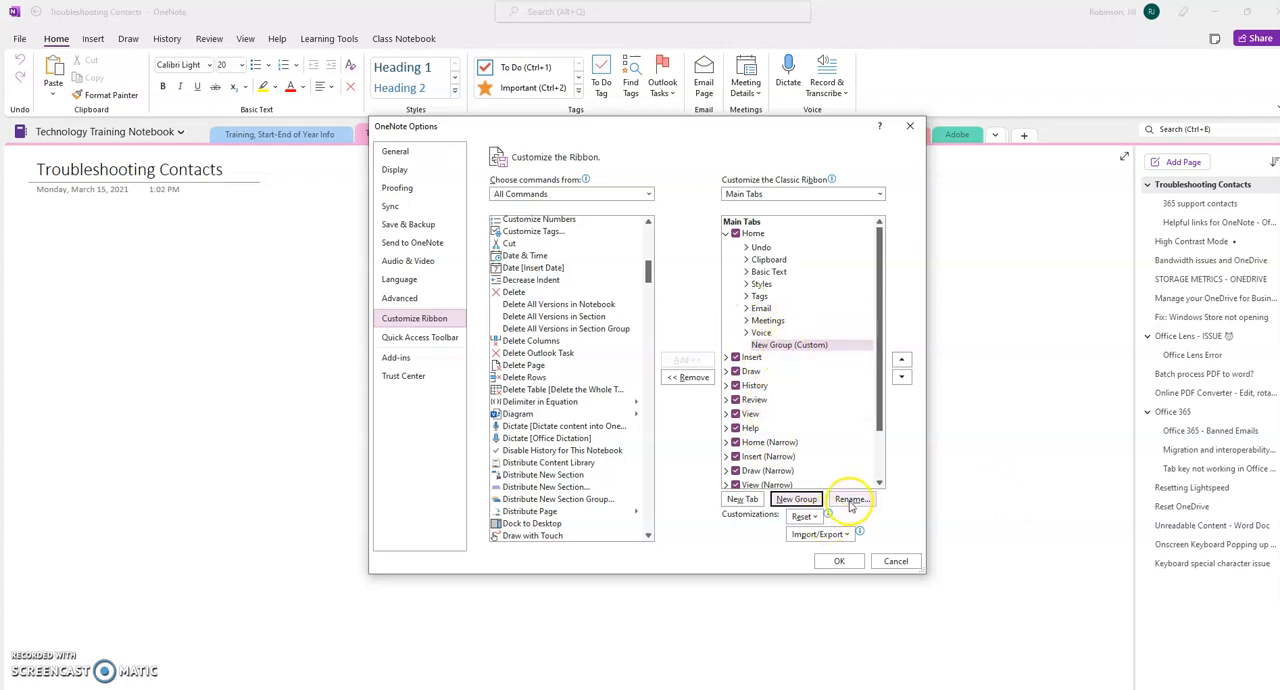
left_click(852, 500)
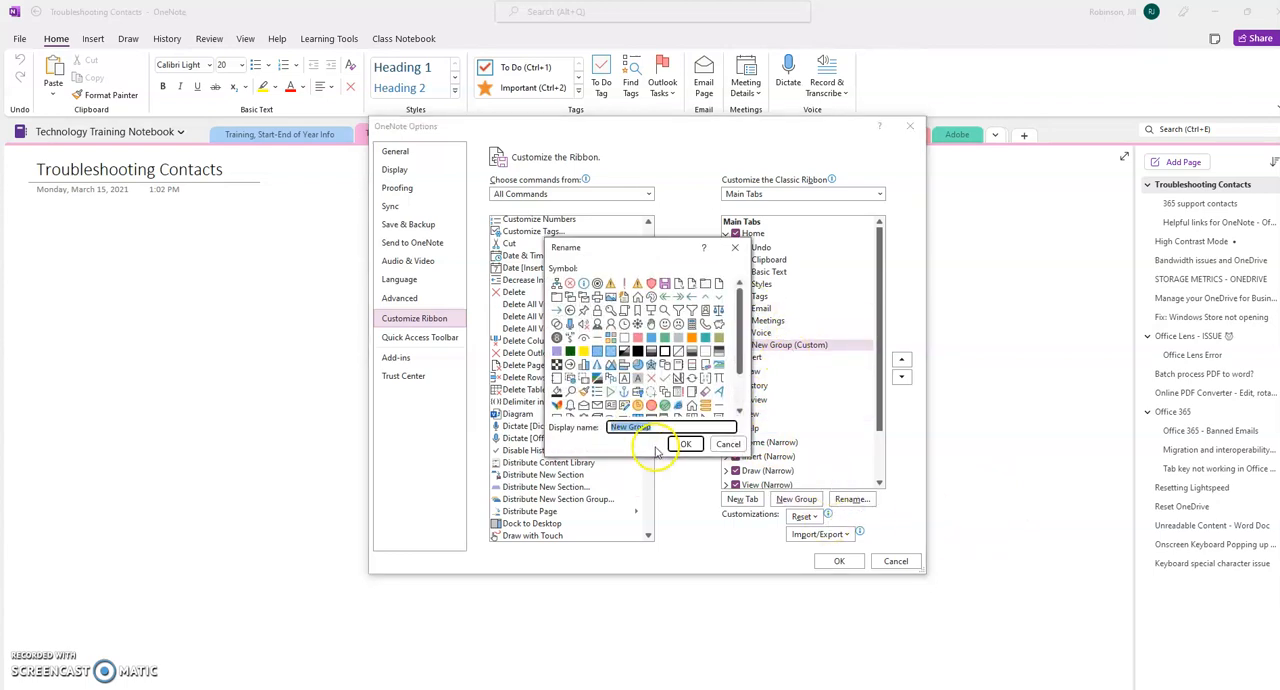
type("Test")
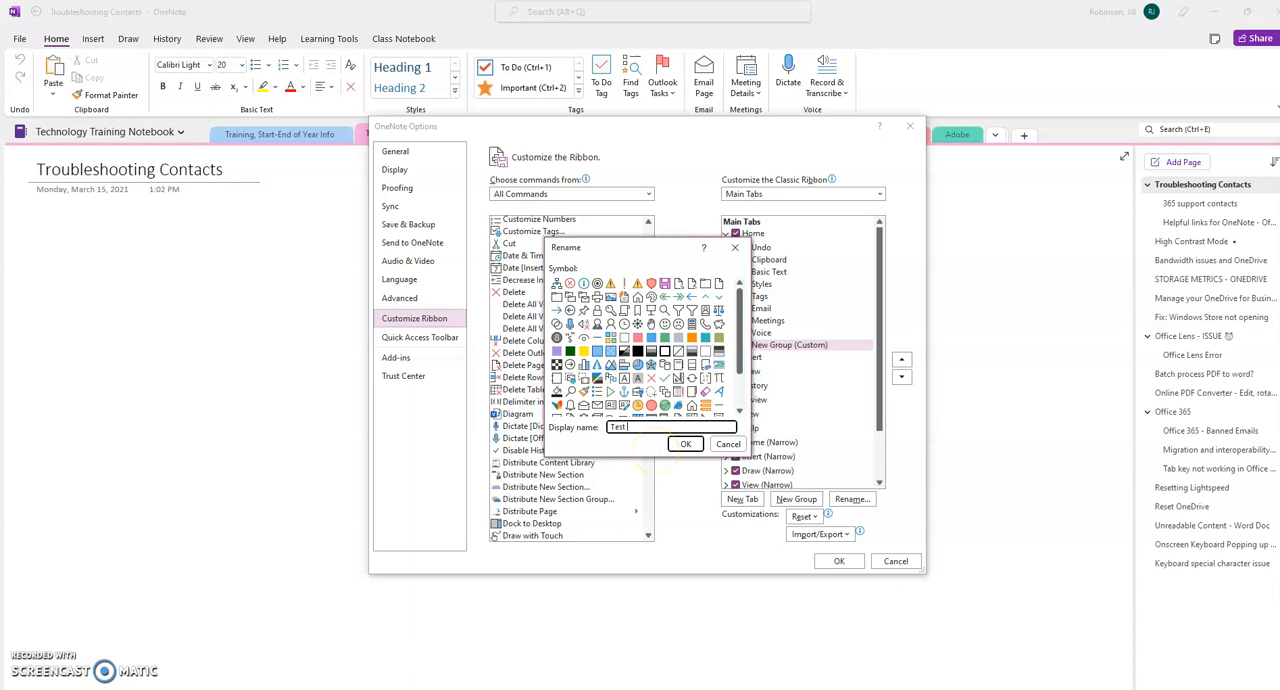
type("Group")
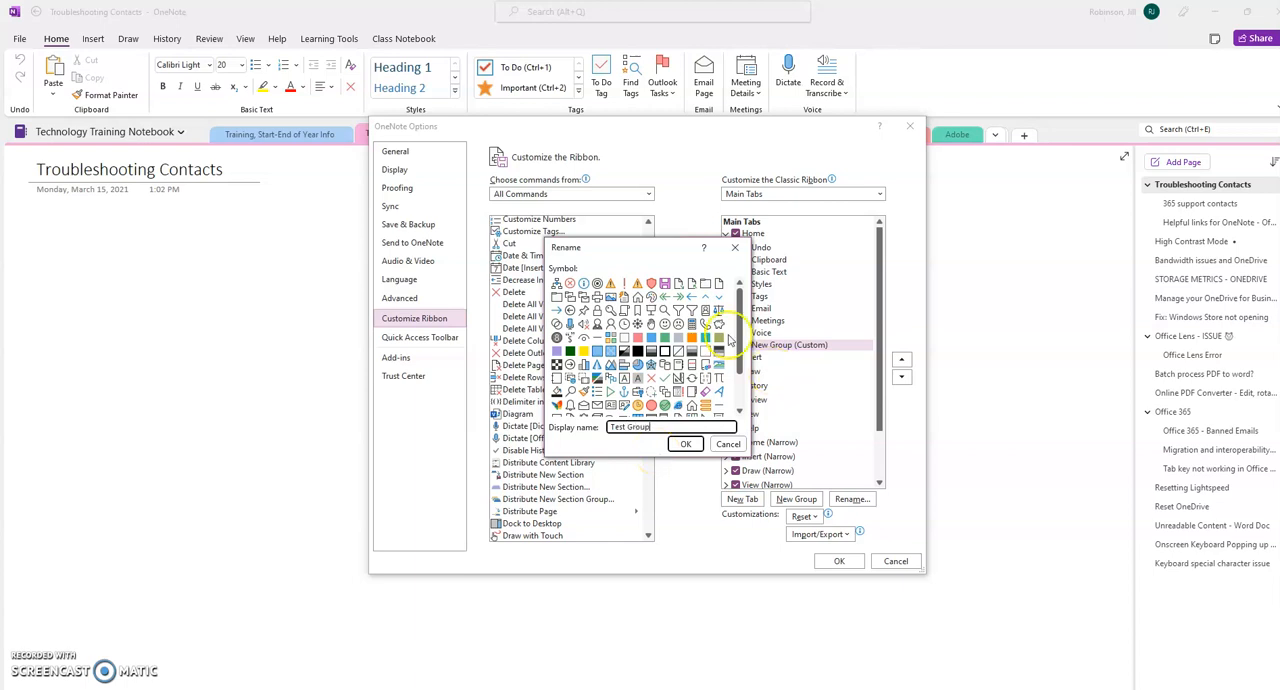
left_click(684, 444)
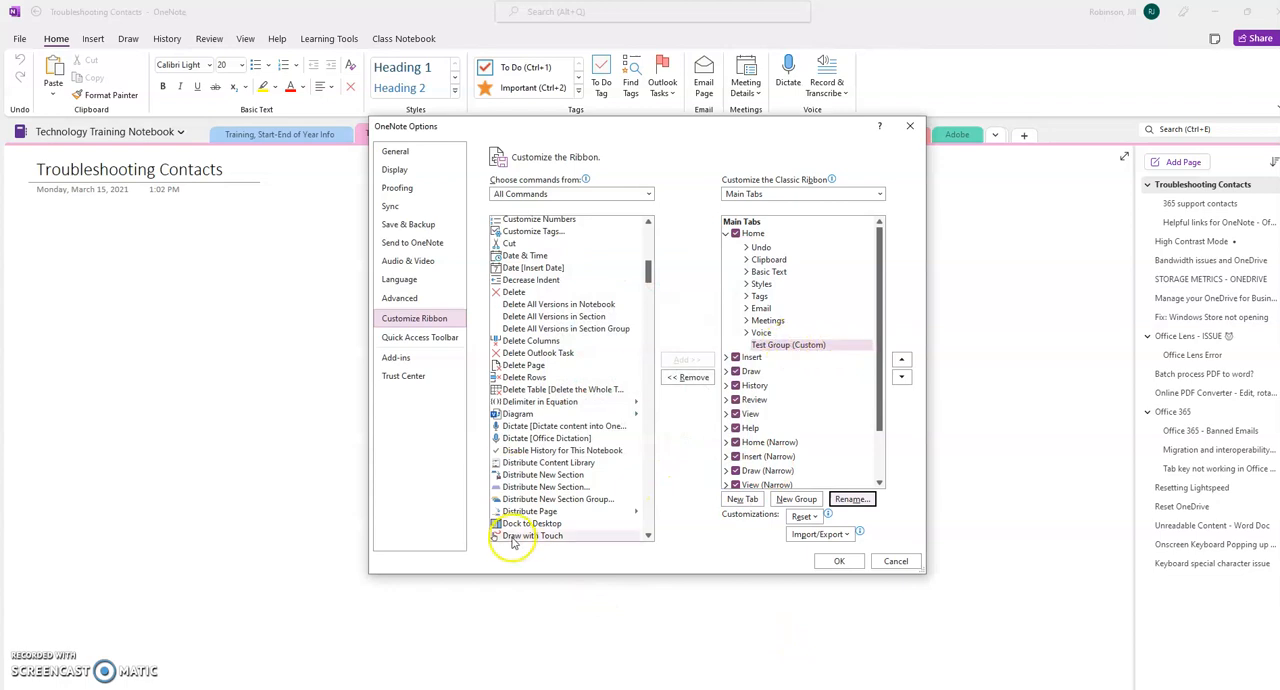
scroll("up", 3)
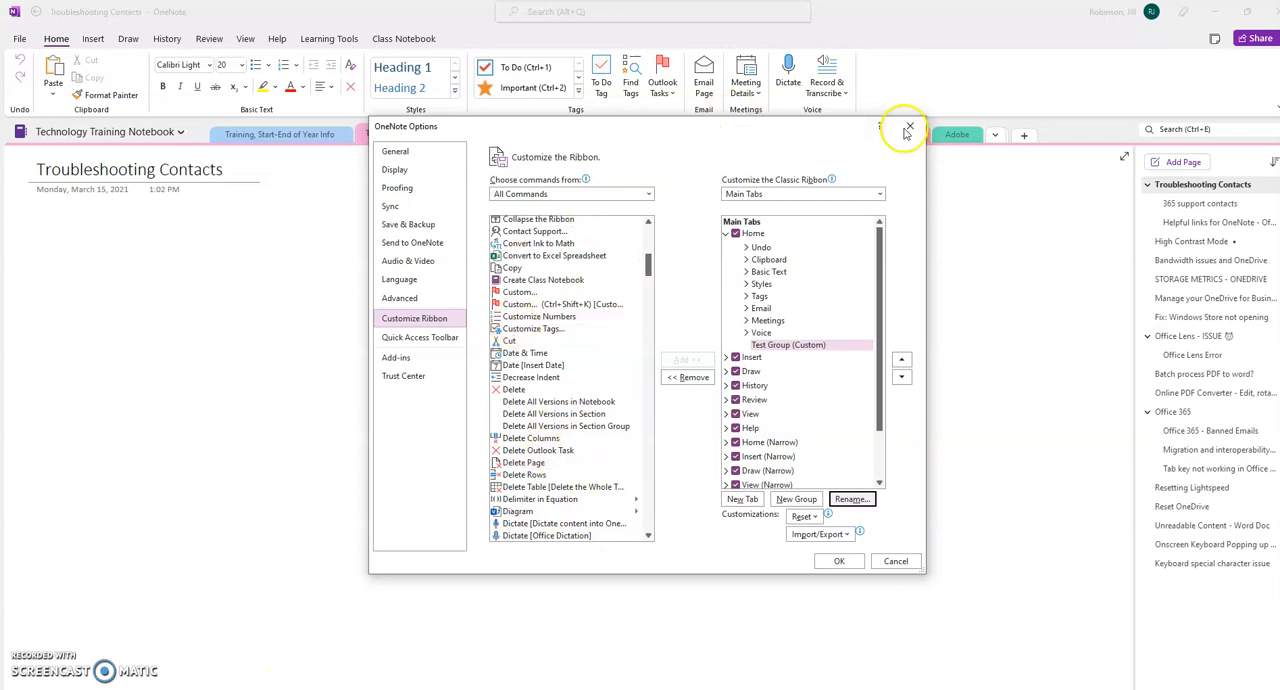
mouse_move(958, 56)
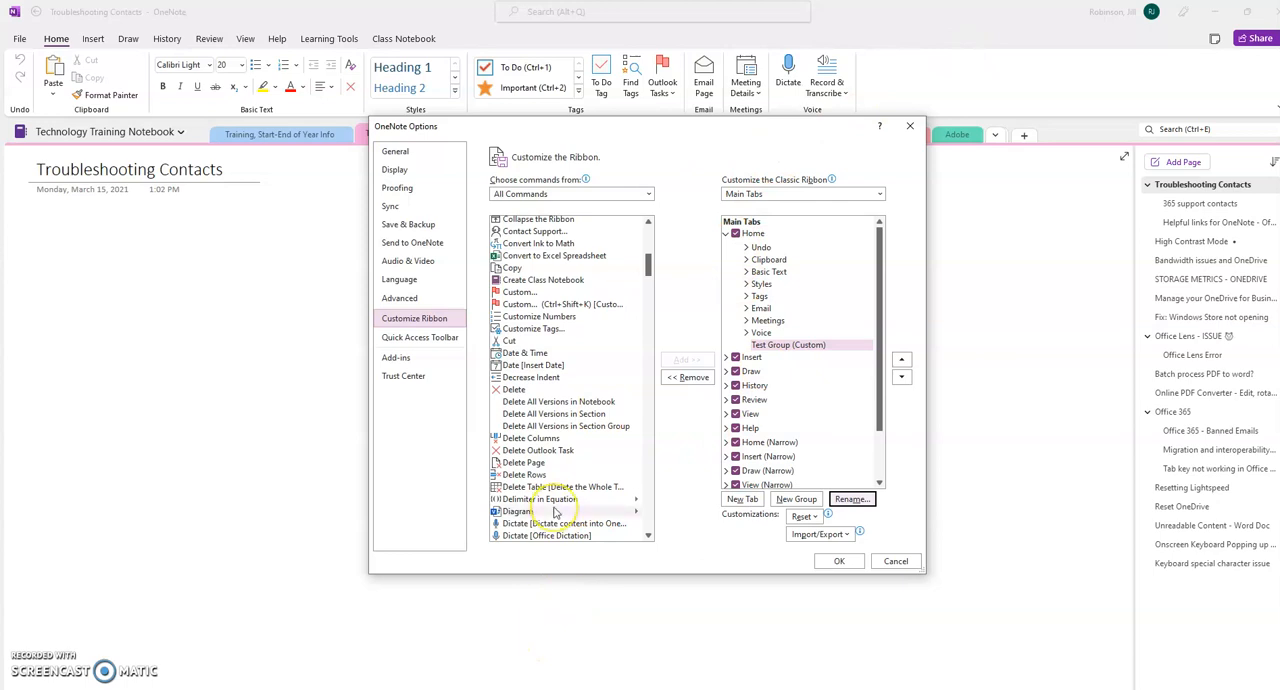
Add the Fast Forward 10 Minutes command into Test Group.
scroll("down", 3)
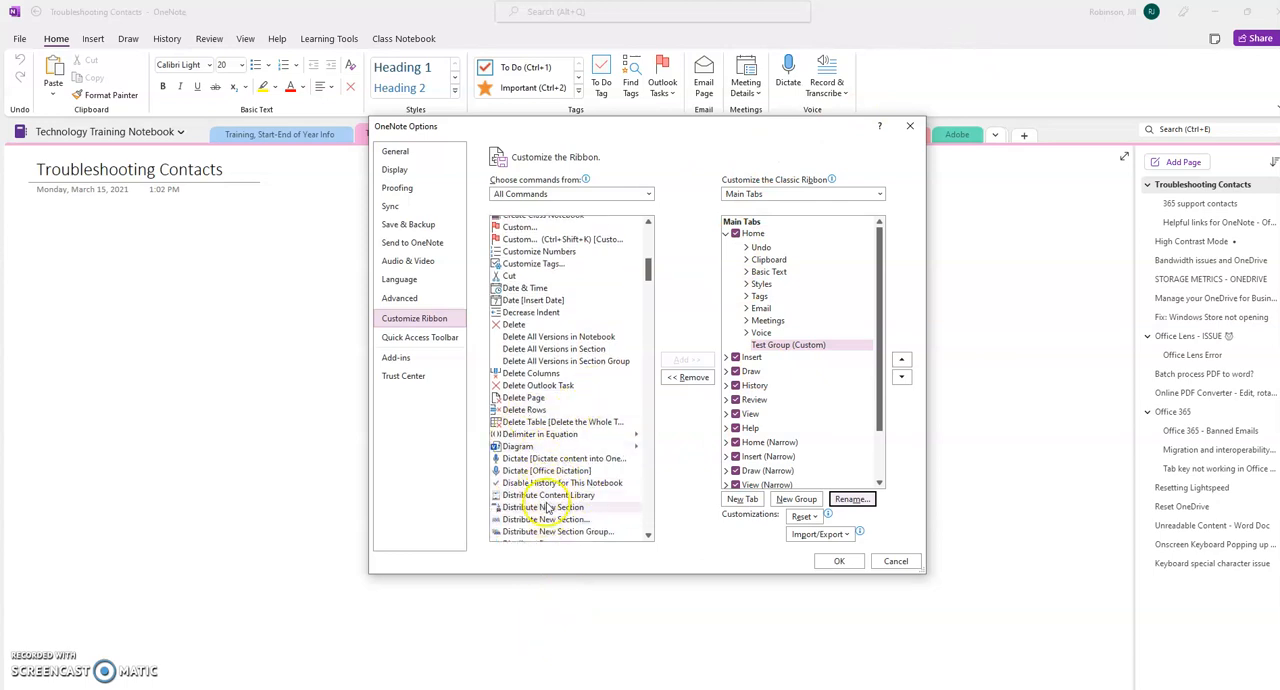
scroll("down", 3)
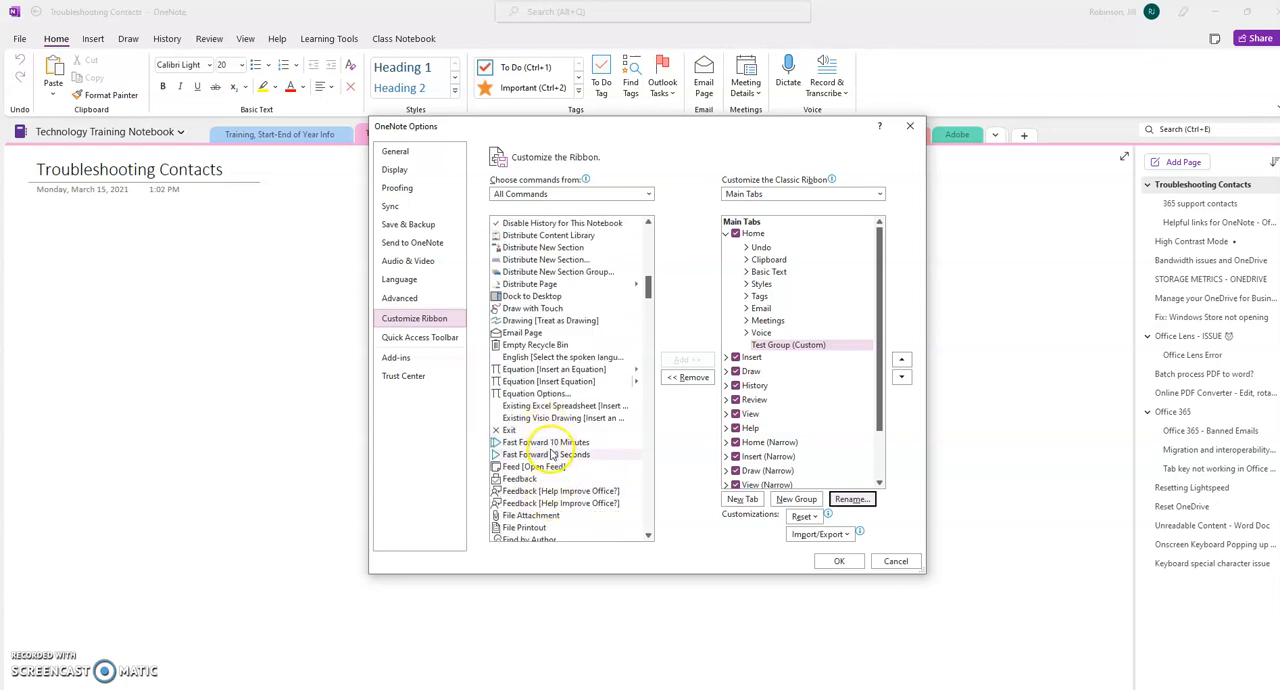
left_click(546, 442)
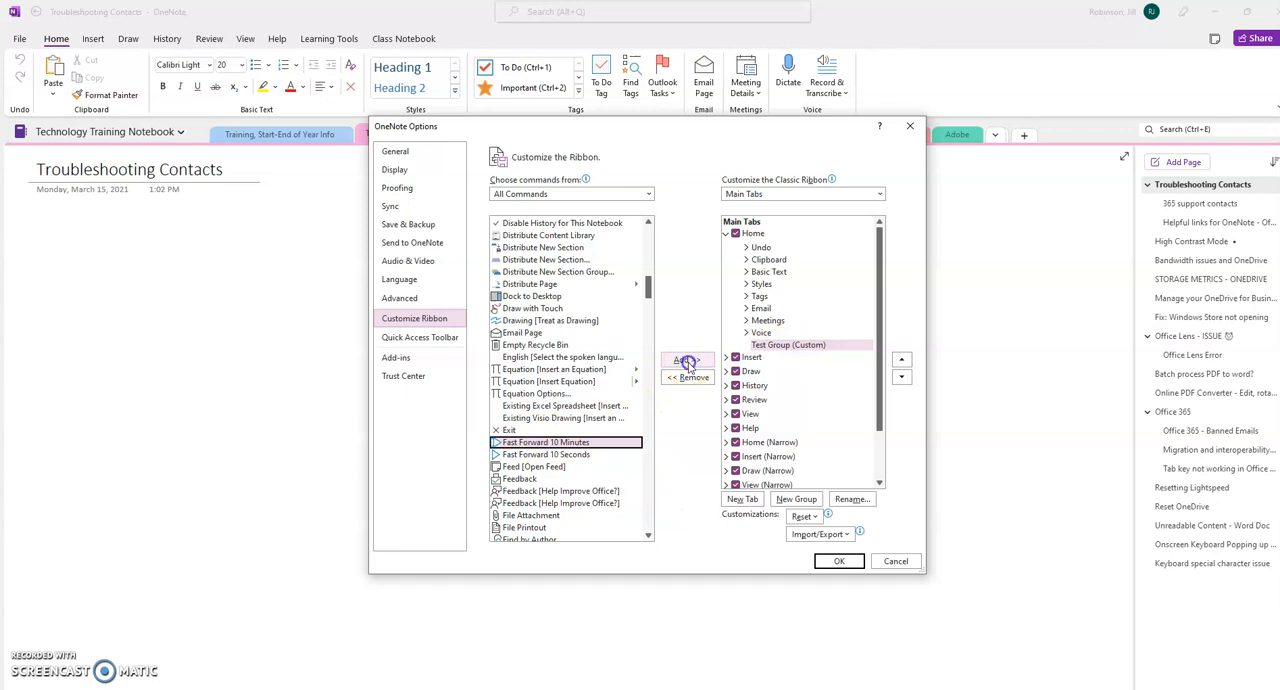
left_click(688, 360)
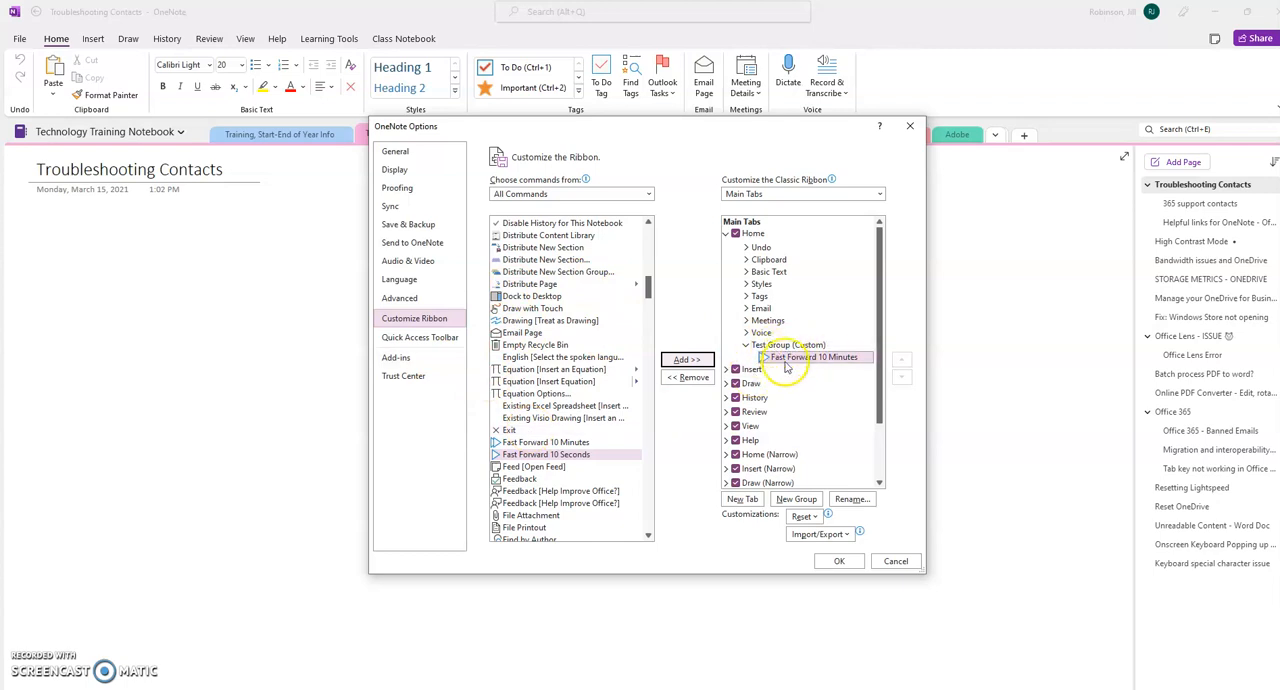
mouse_move(596, 536)
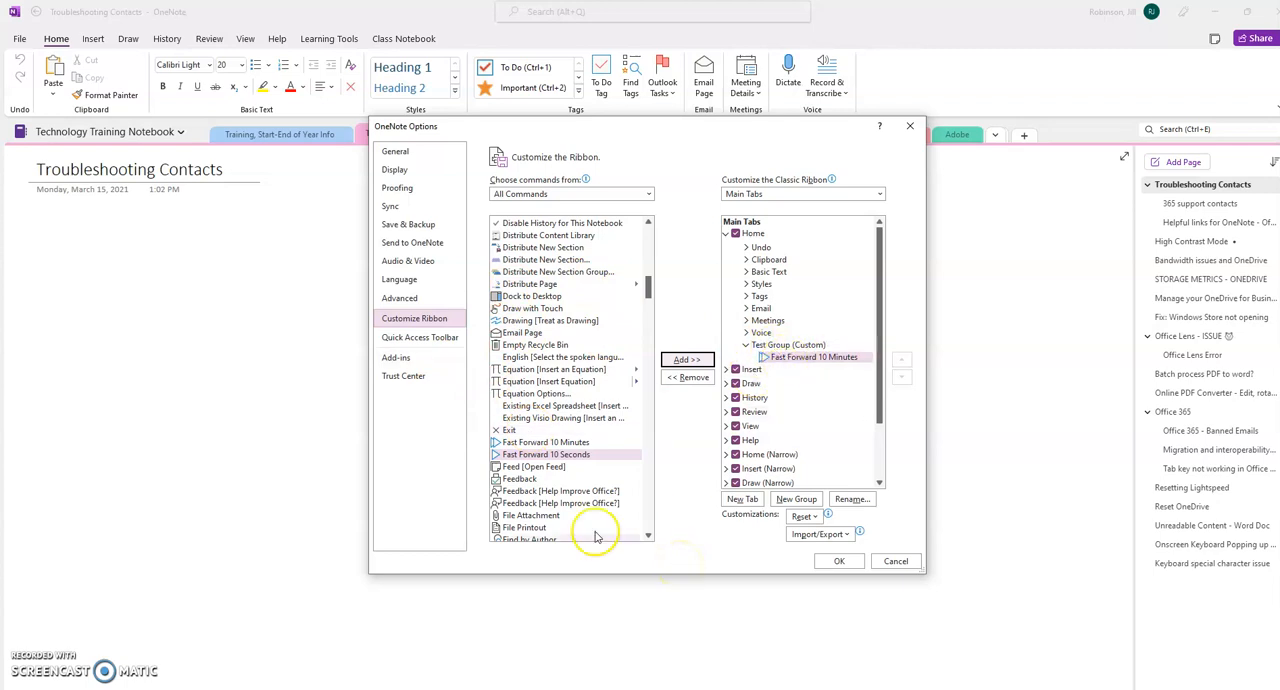
mouse_move(708, 630)
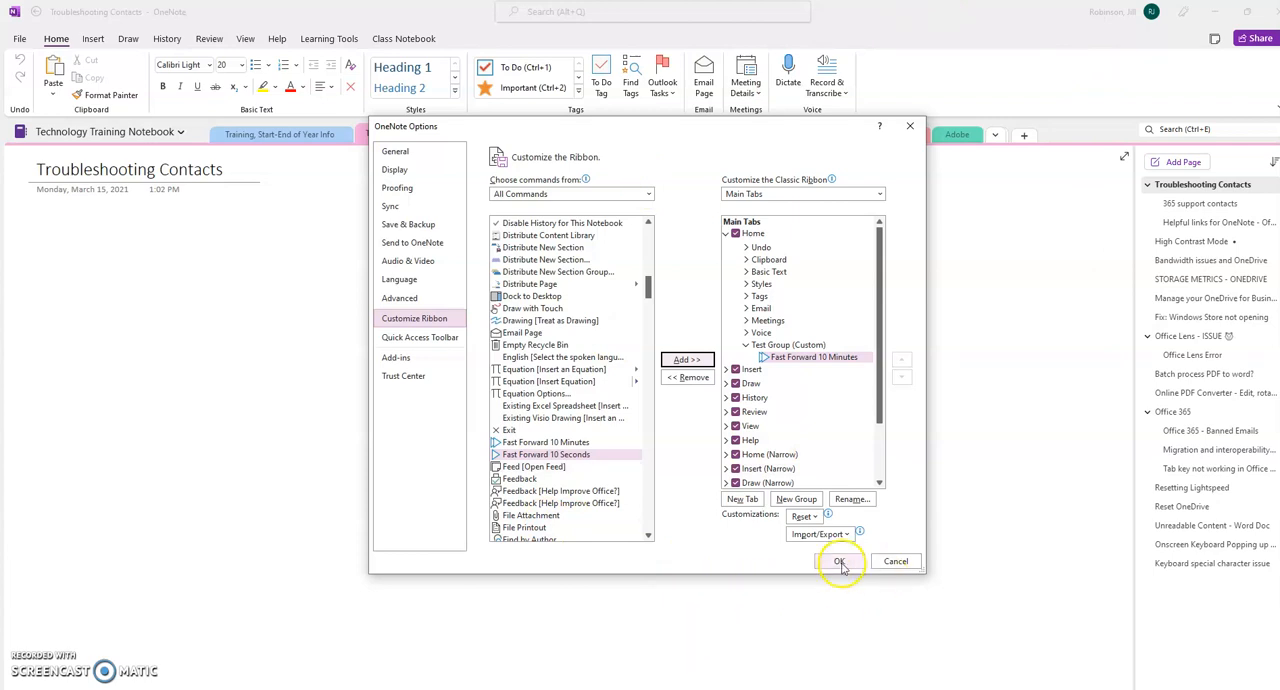
Confirm the options so Home shows Test Group with Fast Forward 10 Minutes.
left_click(840, 560)
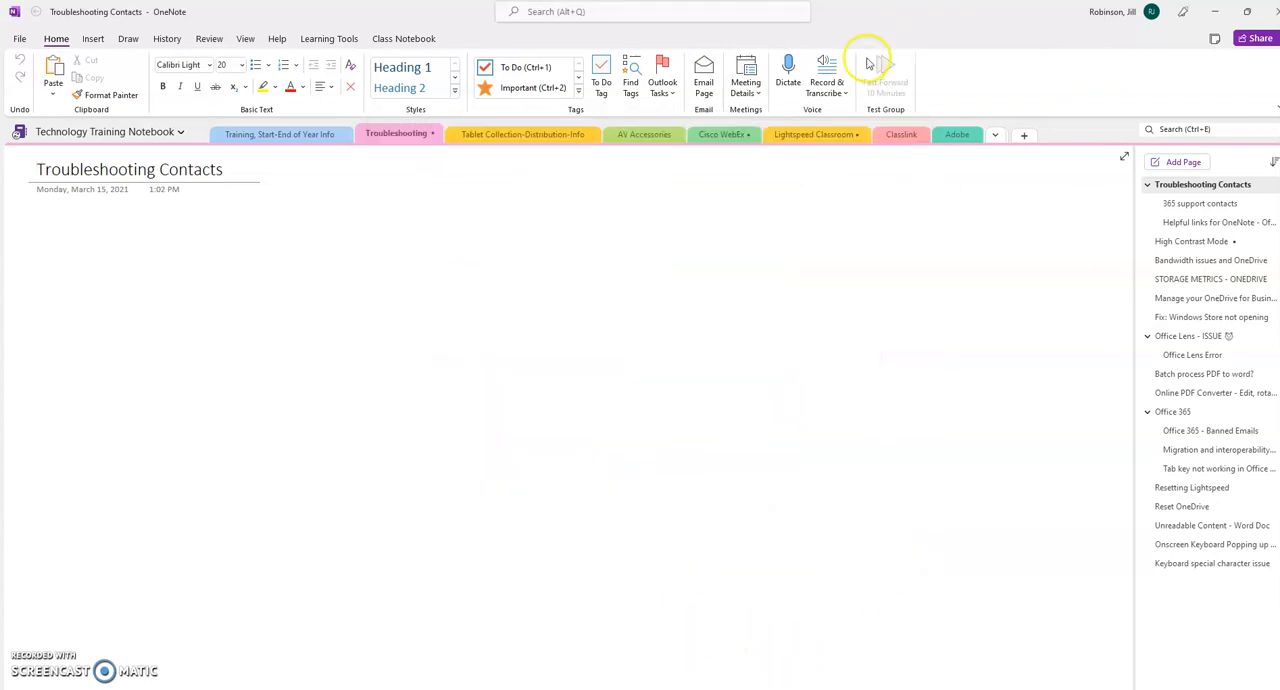
mouse_move(886, 76)
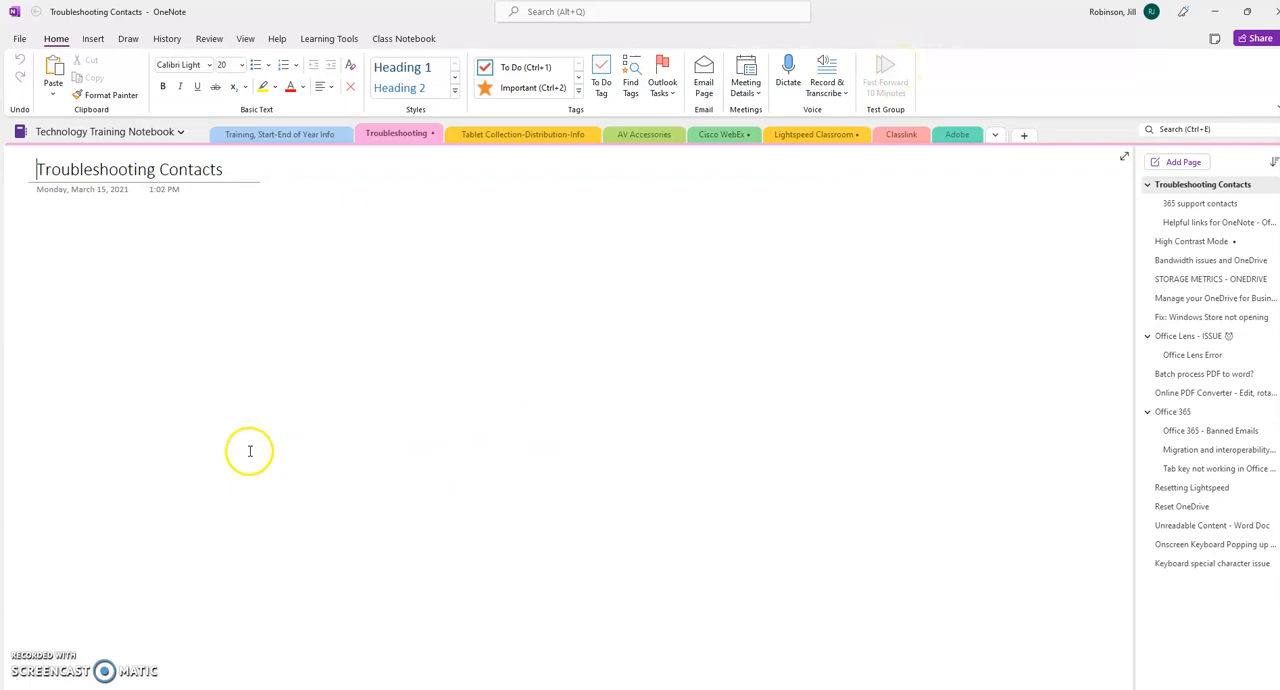
mouse_move(216, 576)
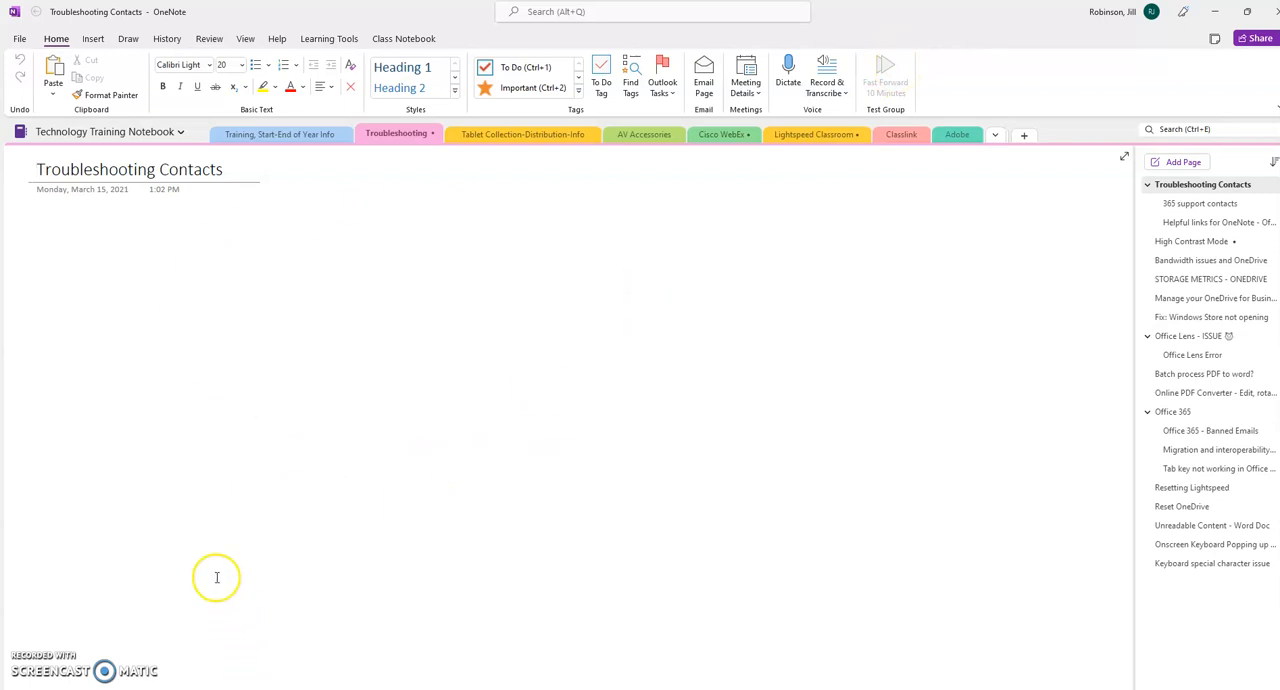